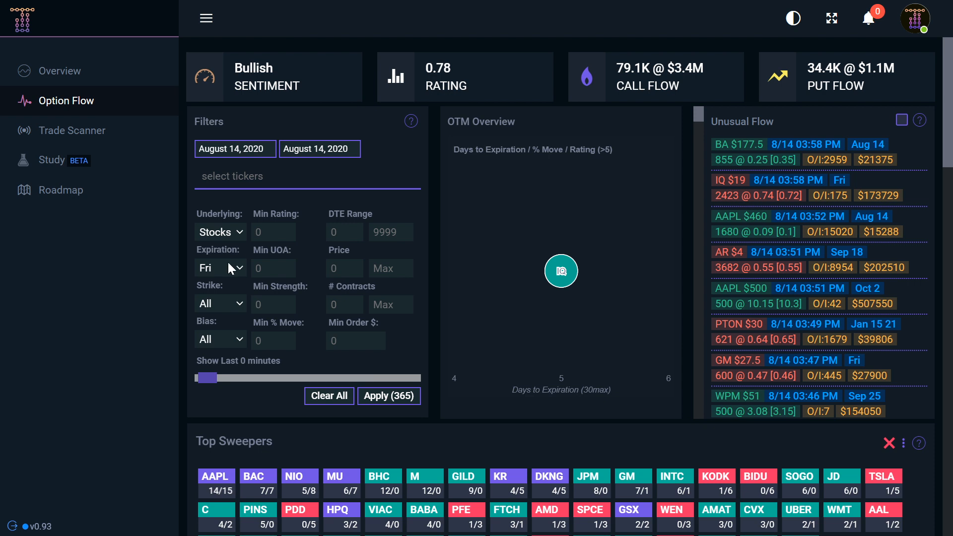
mouse_move(230, 269)
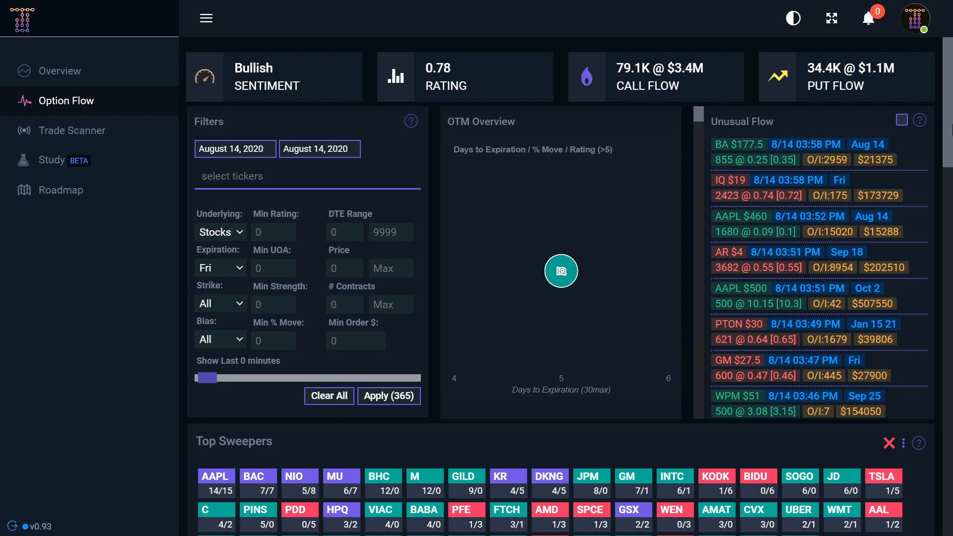
Set the Strike filter to OTM, keeping Friday expiration and all bias.
scroll("down", 3)
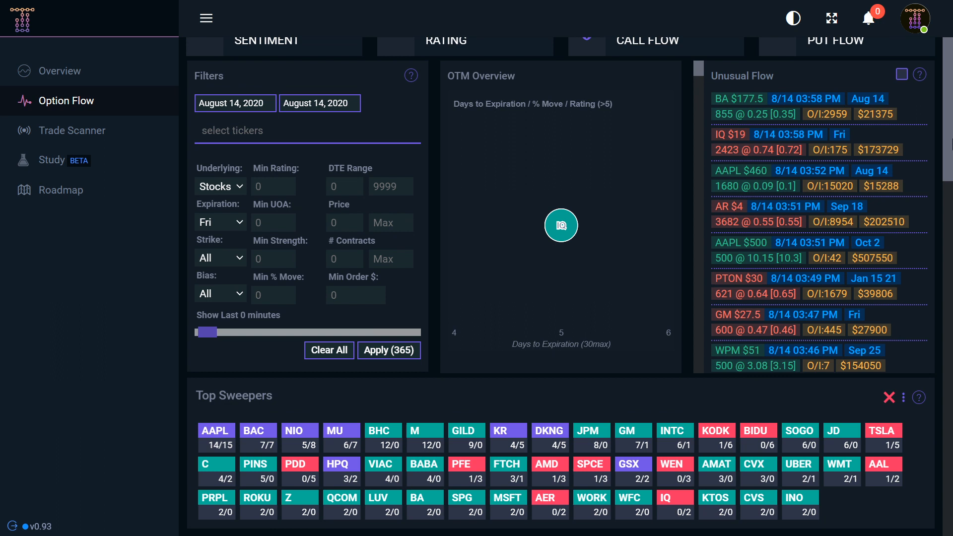
mouse_move(181, 247)
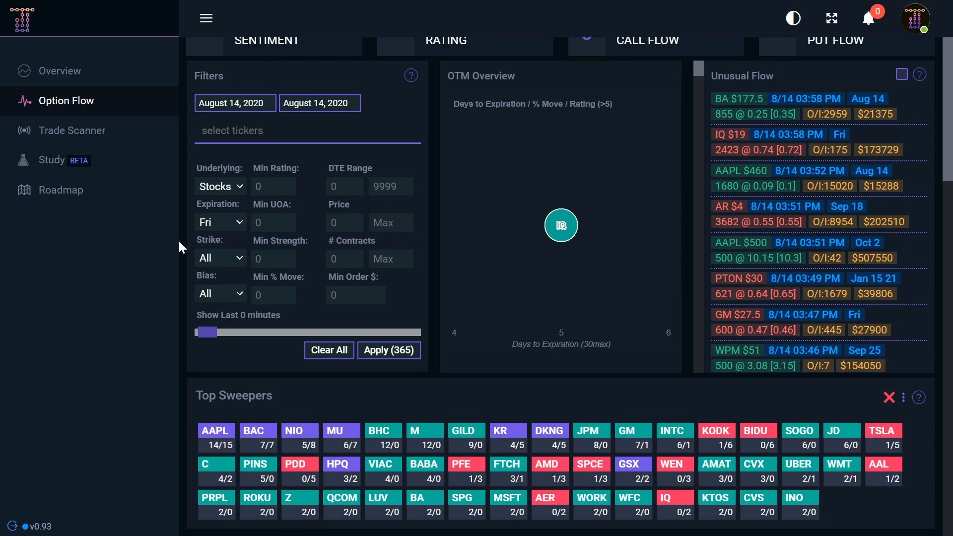
left_click(220, 257)
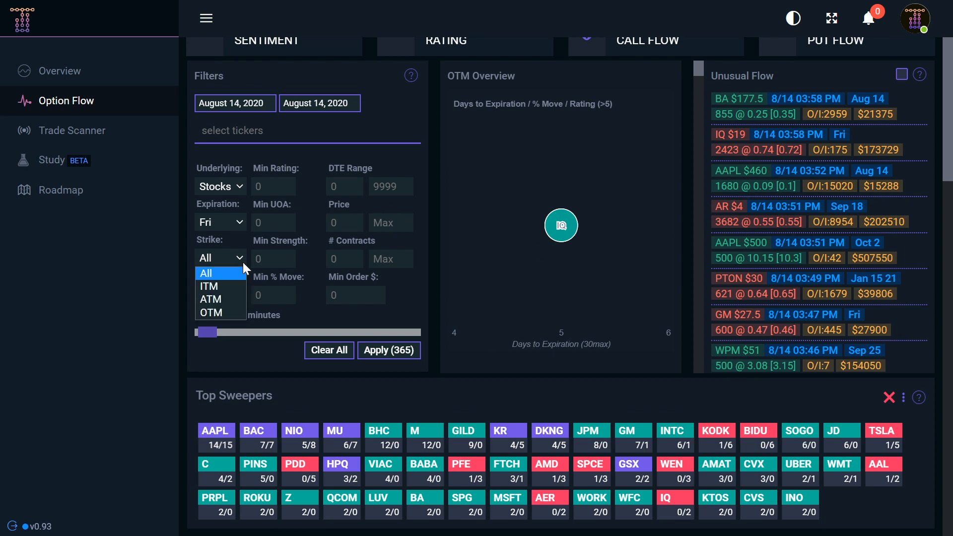
mouse_move(211, 299)
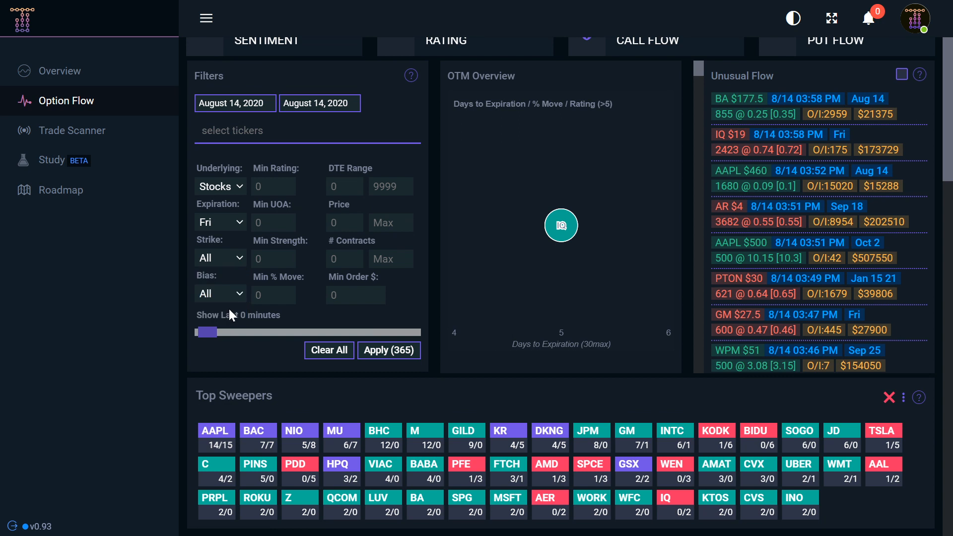
left_click(221, 257)
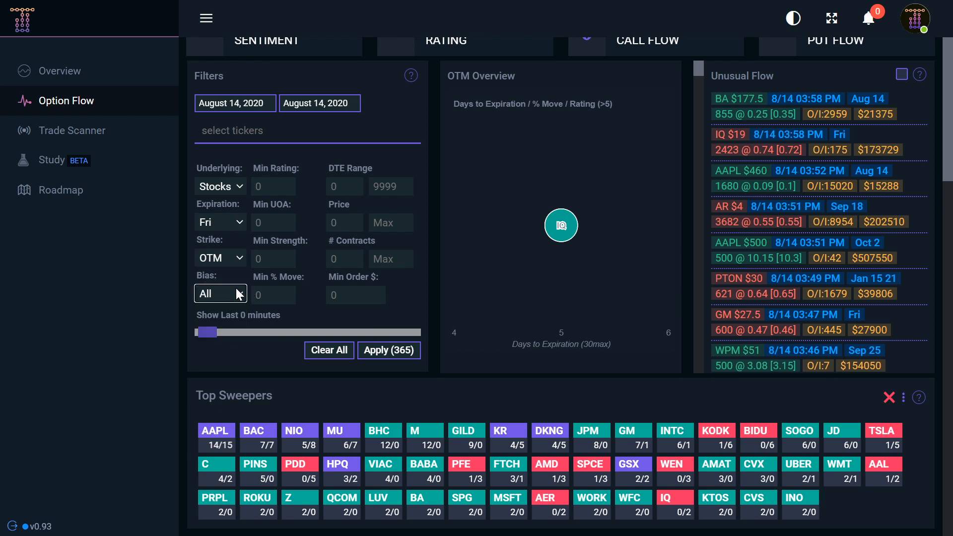
scroll("down", 3)
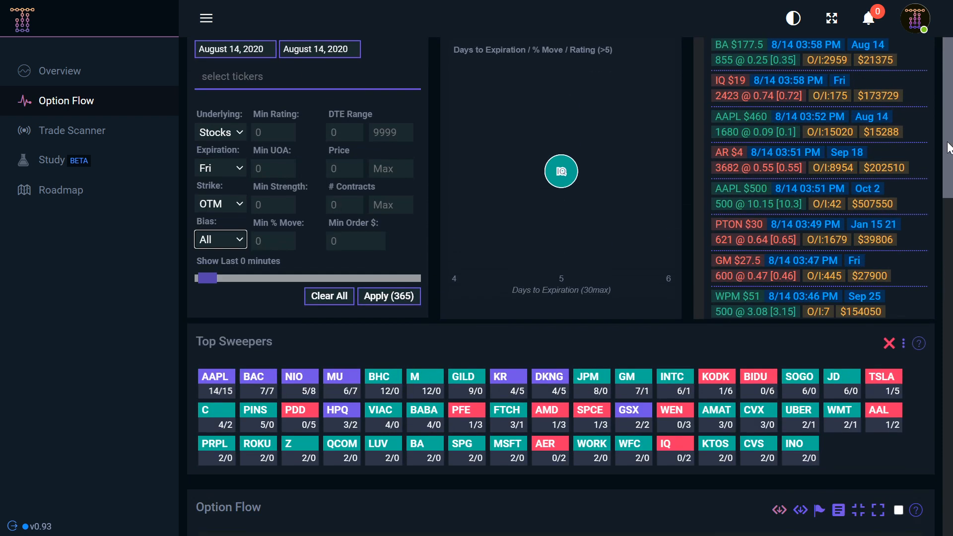
scroll("down", 3)
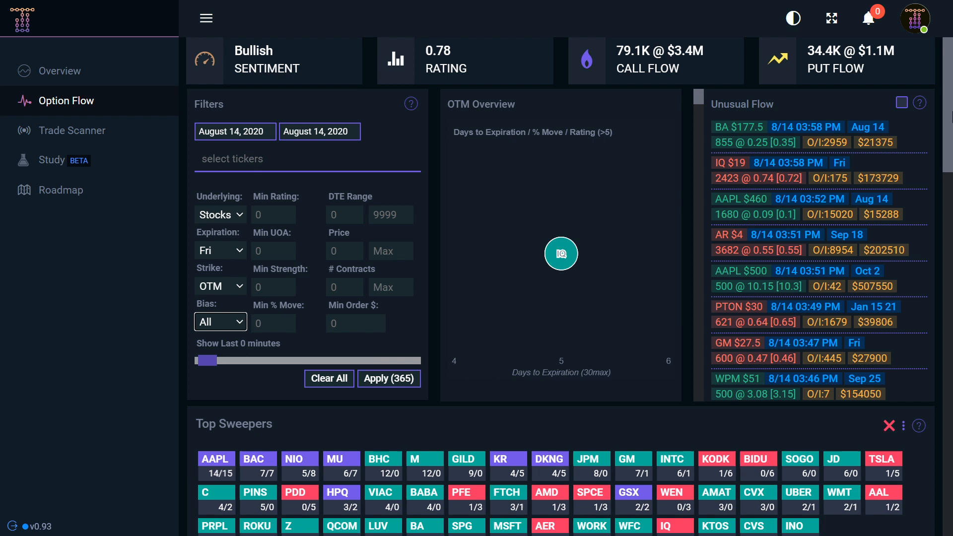
scroll("down", 3)
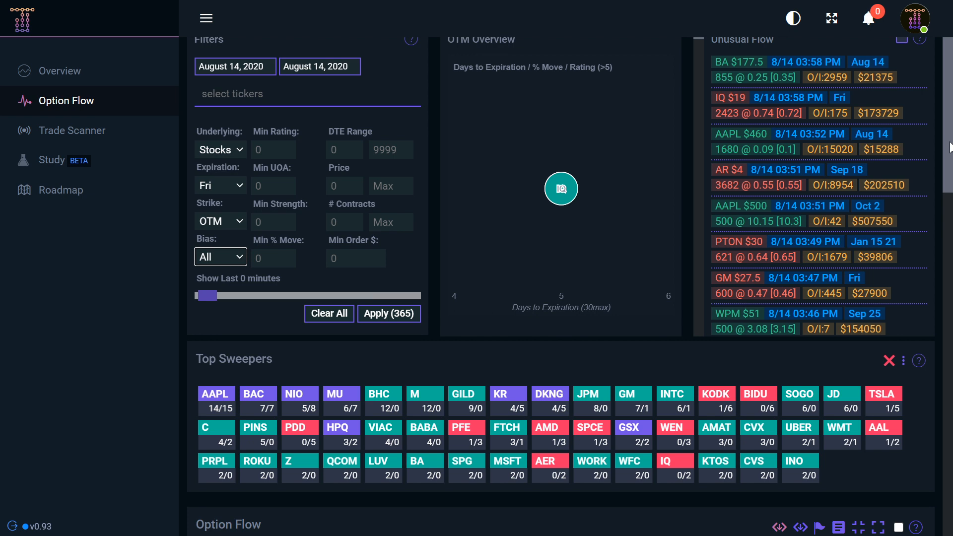
Leave Min Order $ at 0 and bring the Friday Option Flow table into view.
left_click(355, 258)
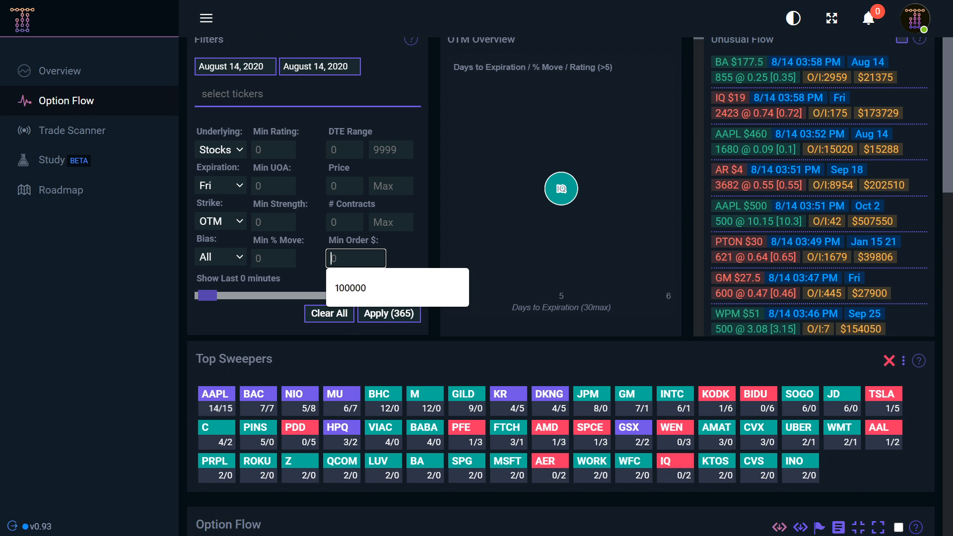
scroll("down", 3)
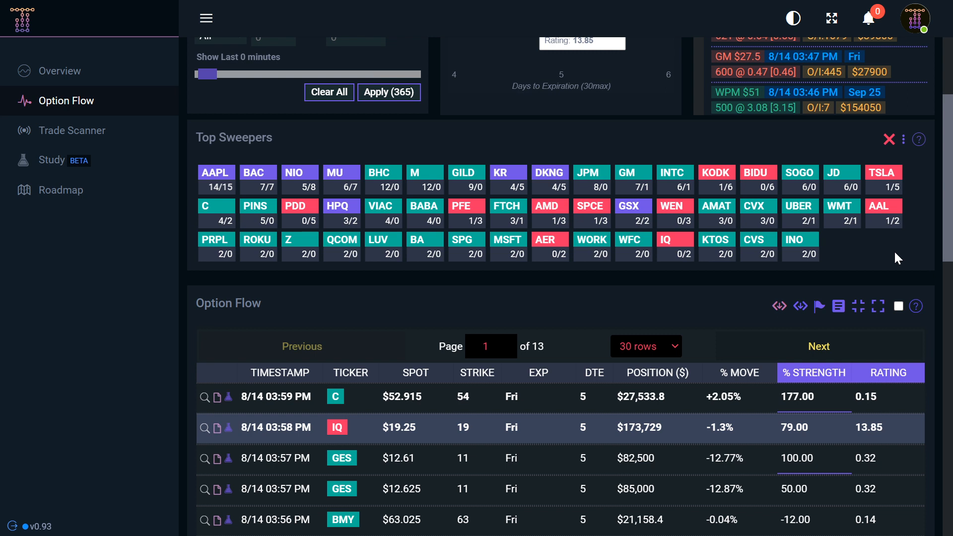
scroll("down", 3)
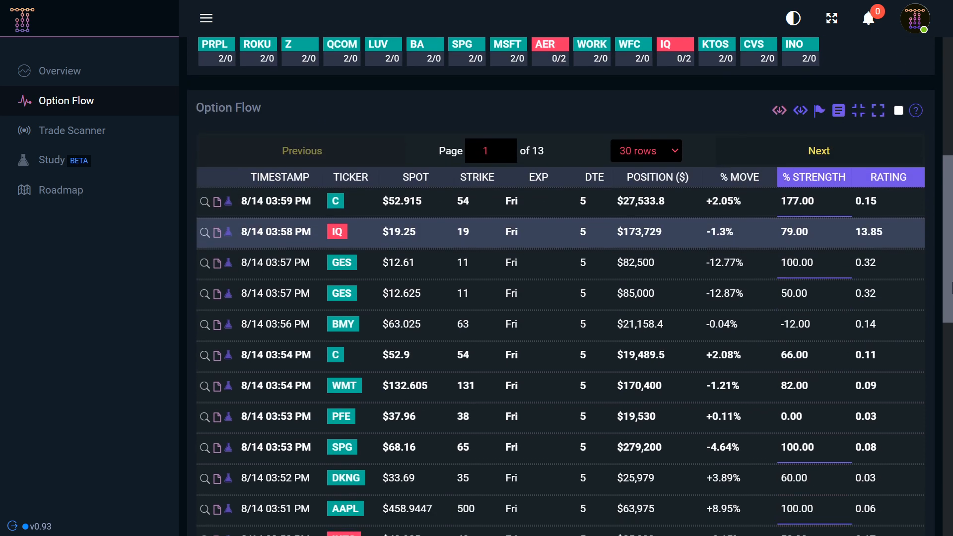